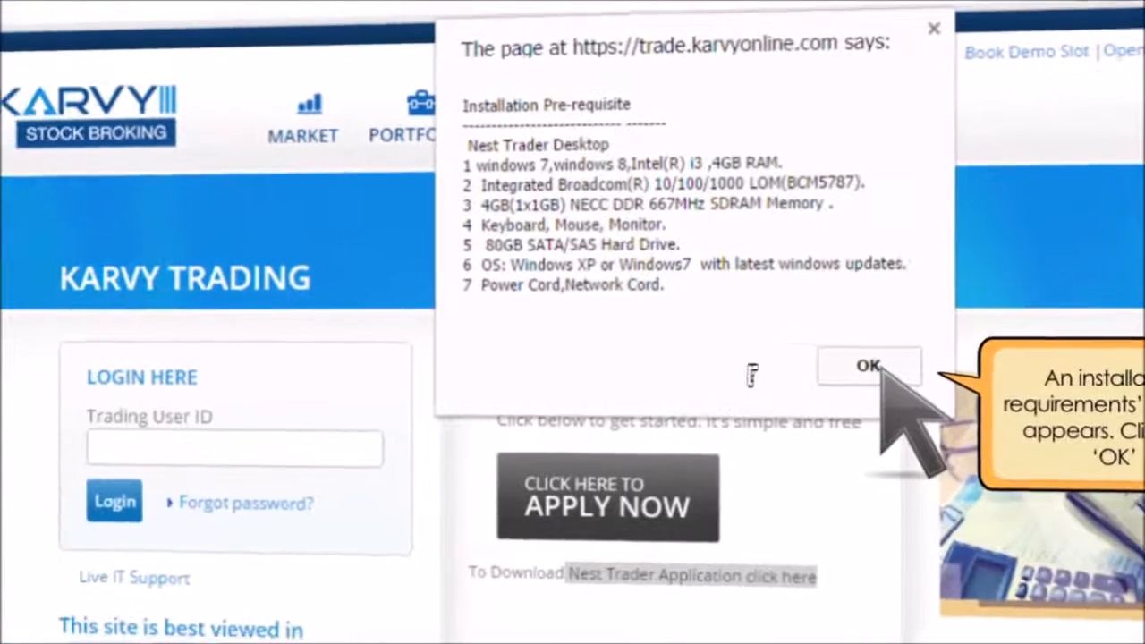
# Acknowledge the Nest Trader installation prerequisites alert so the setup zip downloads.
pyautogui.click(867, 367)
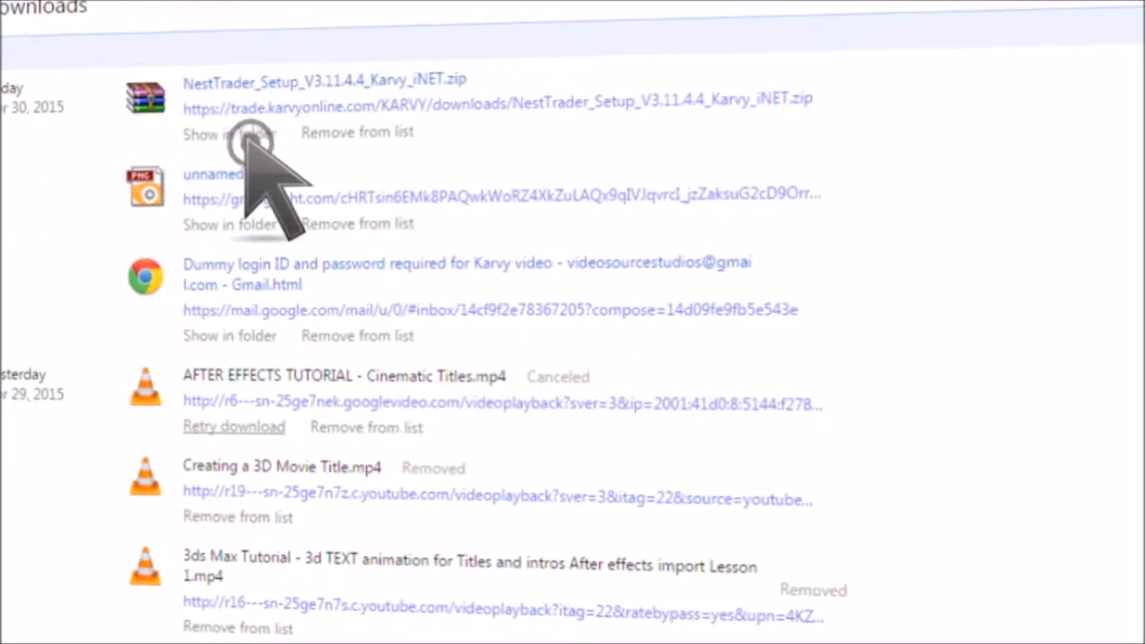
# Extract NestTrader_Setup_V3.11.4.4_Karvy_iNET.zip into its NestTrader setup folder.
pyautogui.rightClick(1009, 295)
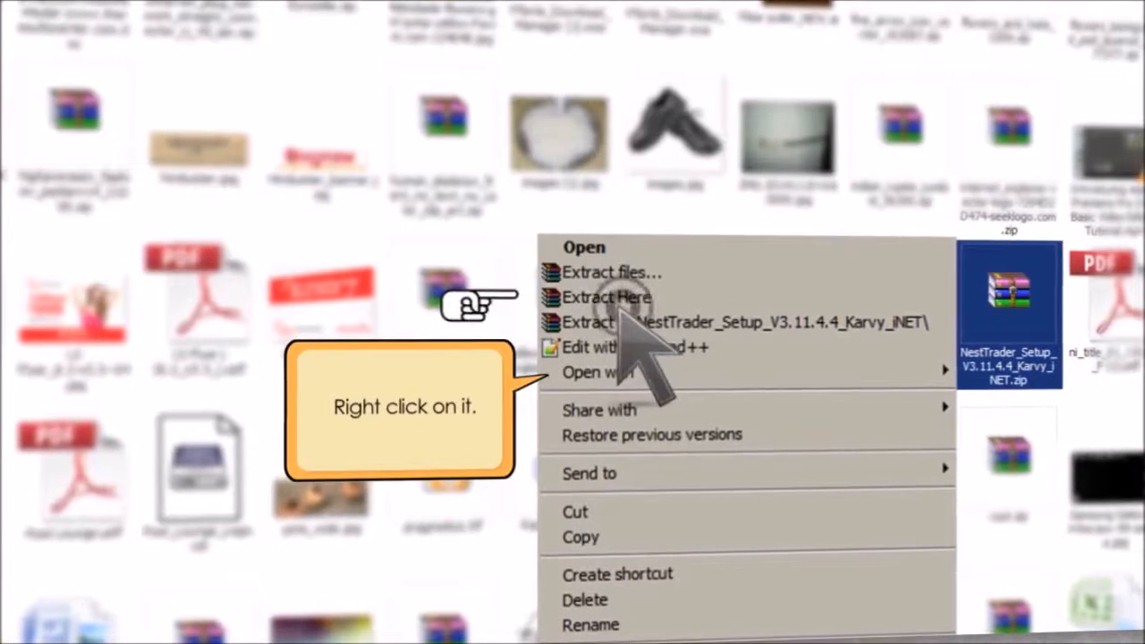
pyautogui.click(611, 272)
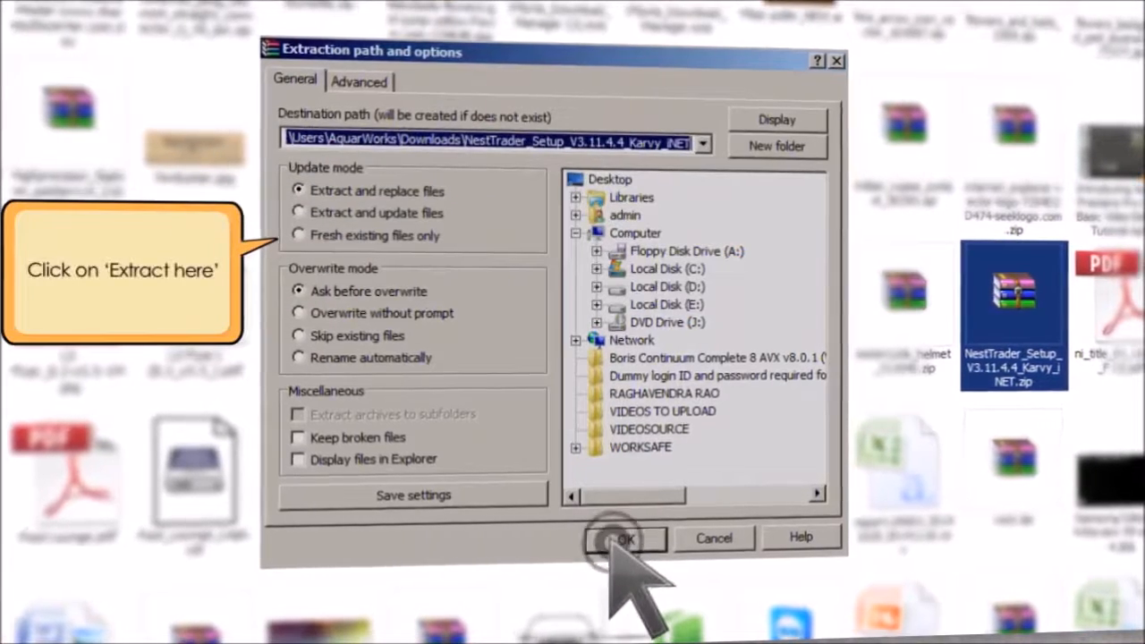
pyautogui.click(625, 538)
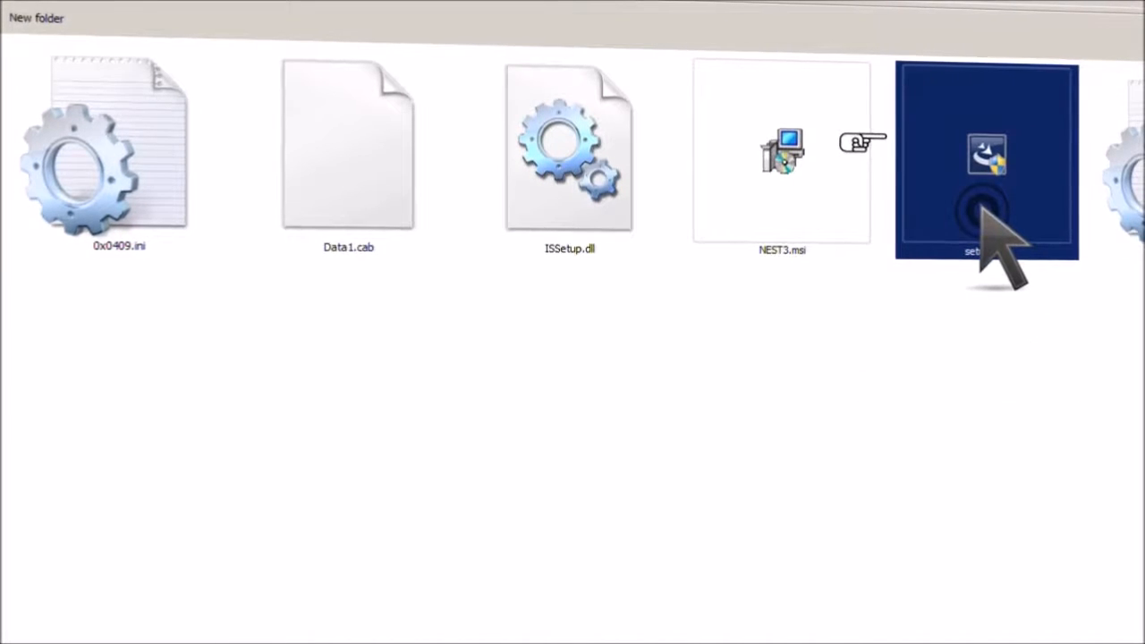
# Run setup.exe and allow it through User Account Control.
pyautogui.doubleClick(987, 157)
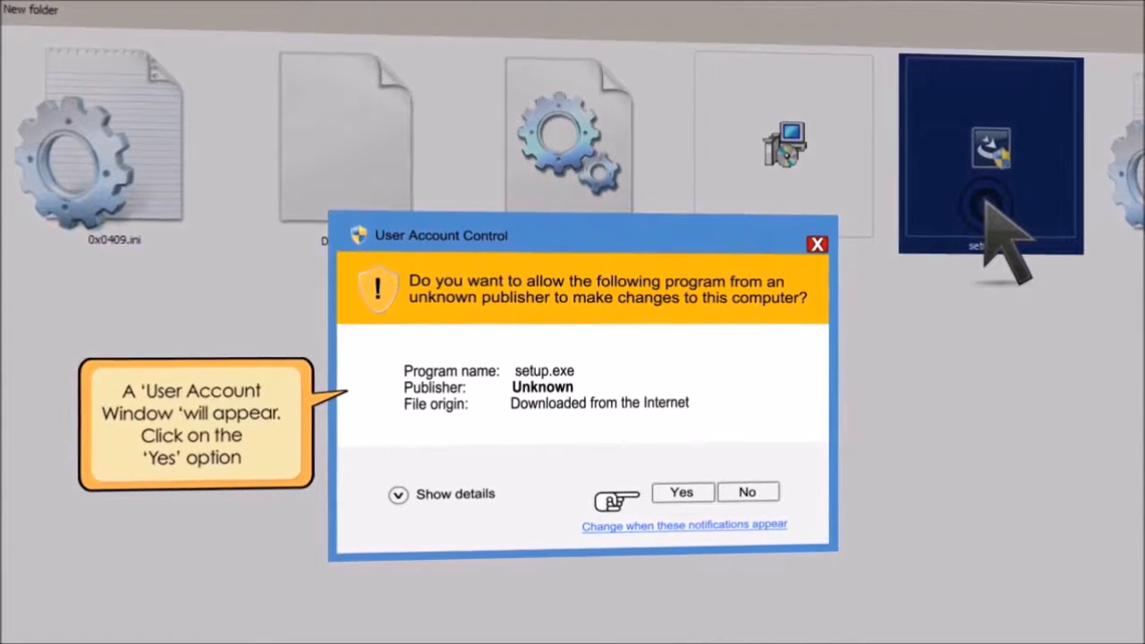
pyautogui.click(682, 492)
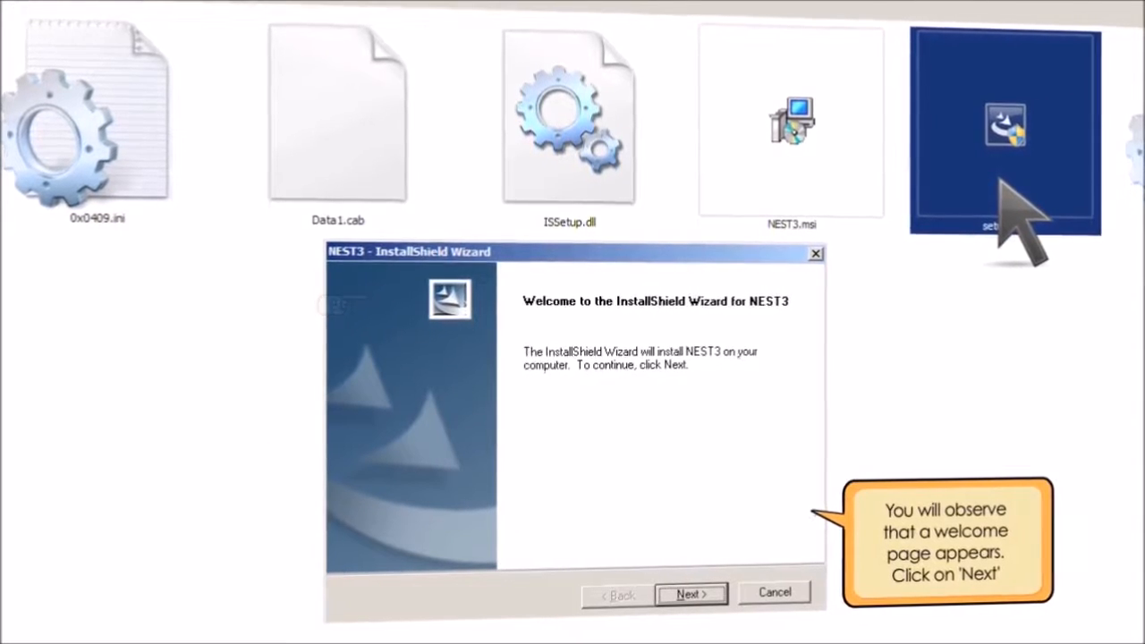
pyautogui.moveTo(715, 613)
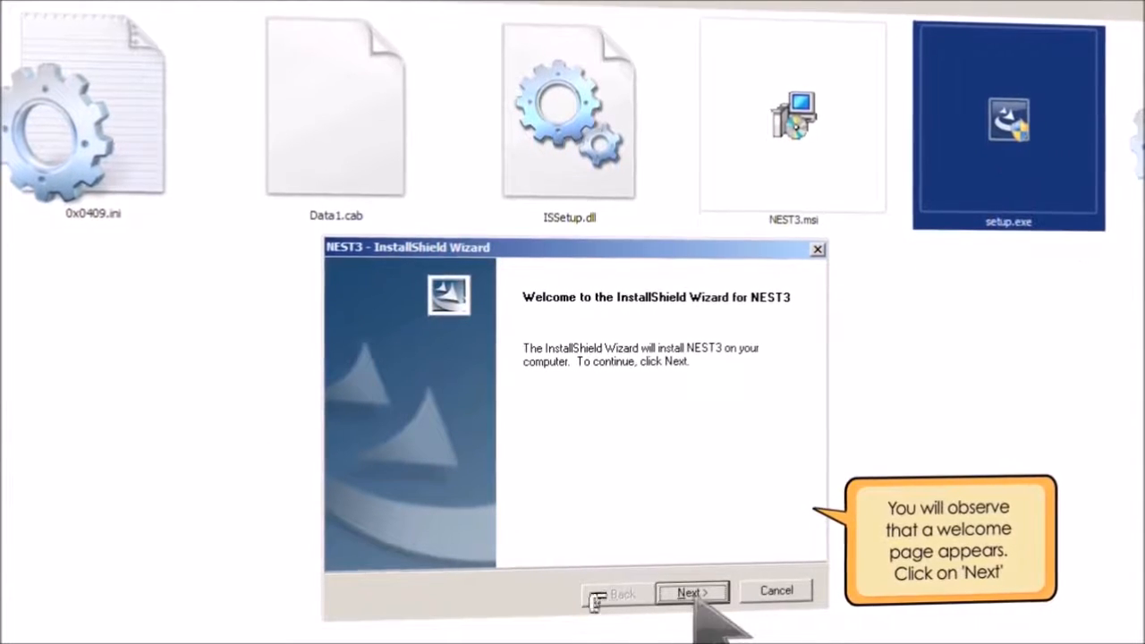
# Enter user name NIL and company name KARVY in the NEST3 installer.
pyautogui.click(691, 592)
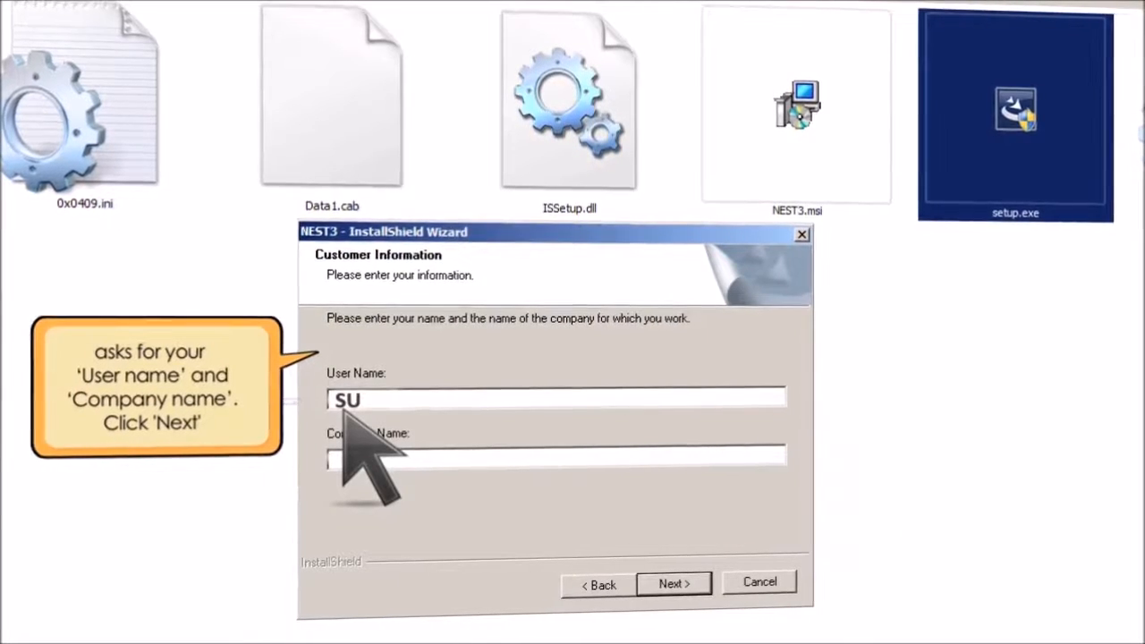
pyautogui.write('NIL')
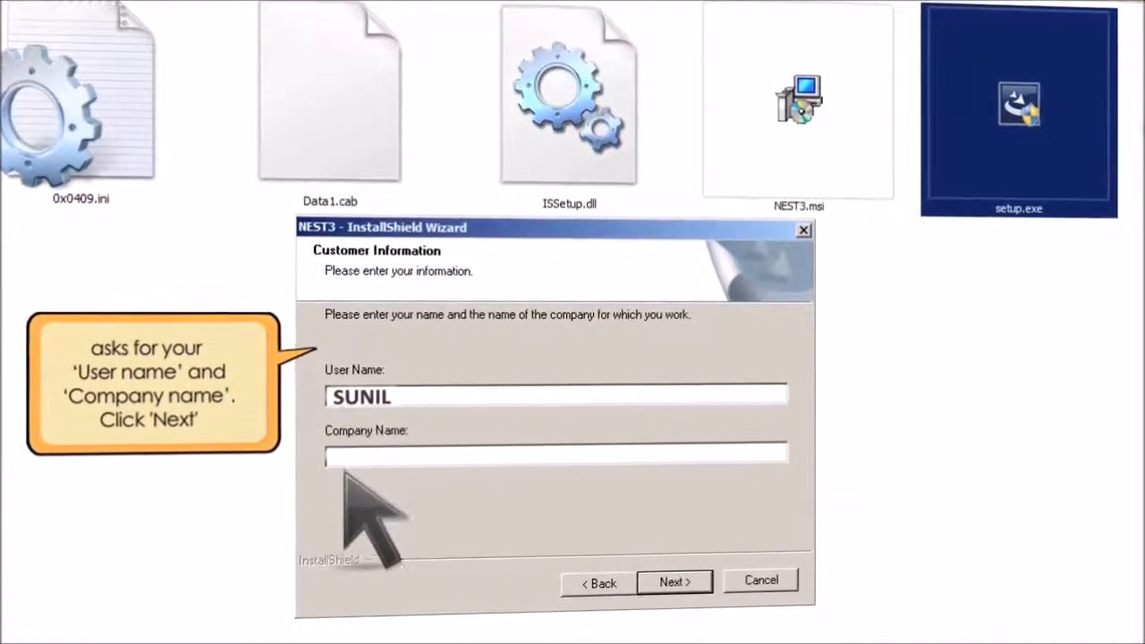
pyautogui.write('KARV')
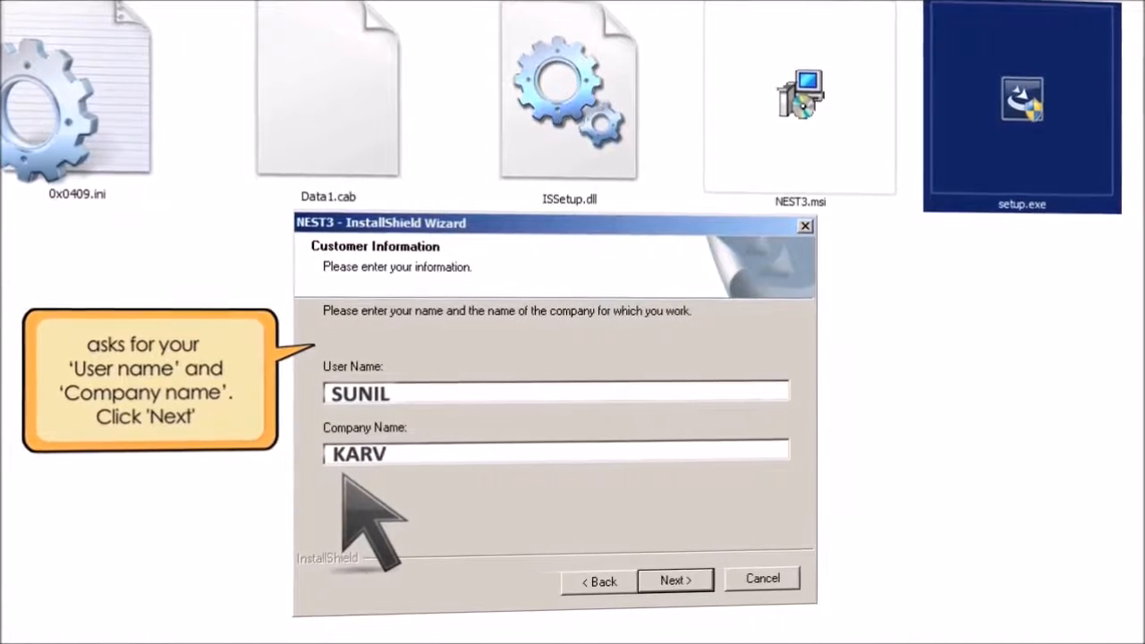
pyautogui.write('Y')
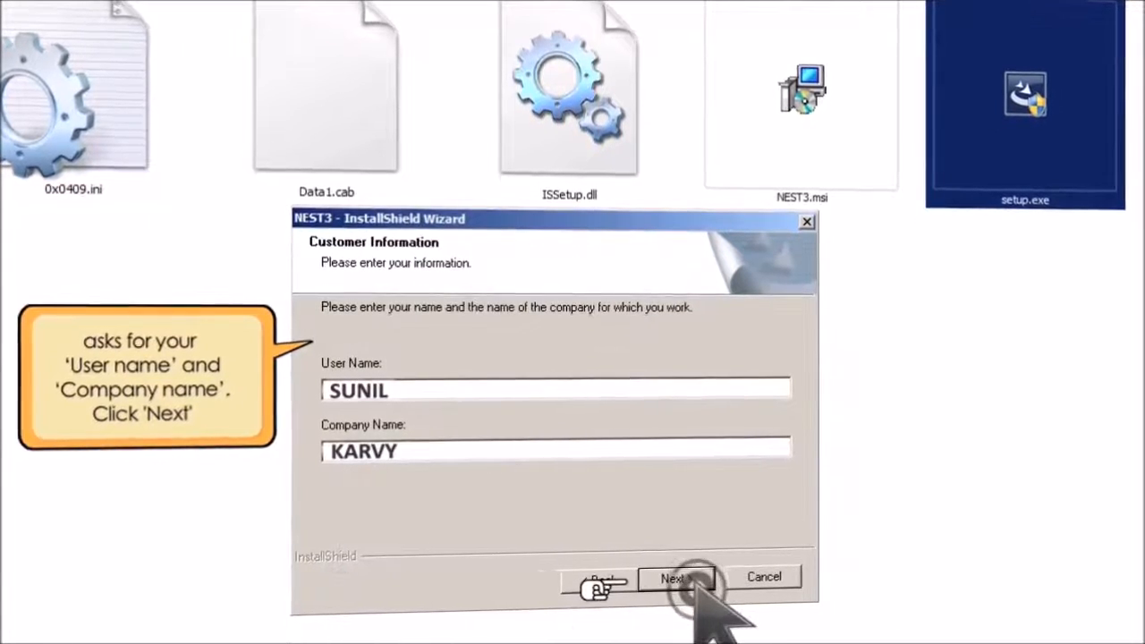
pyautogui.click(673, 578)
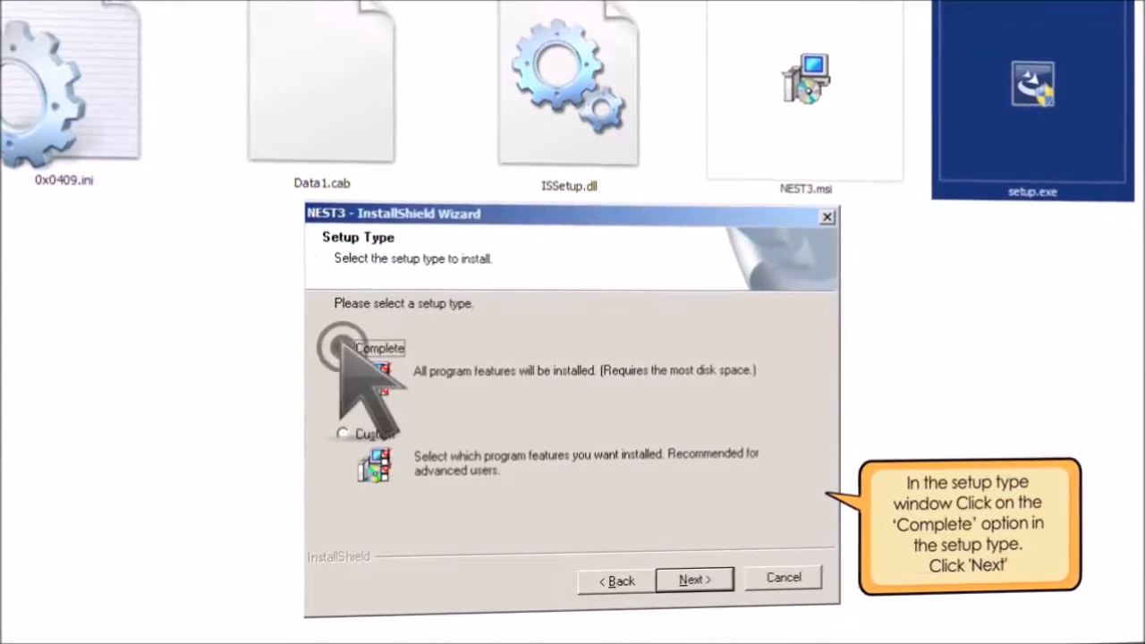
# Install NEST3 with the Complete setup type and finish the wizard.
pyautogui.click(341, 346)
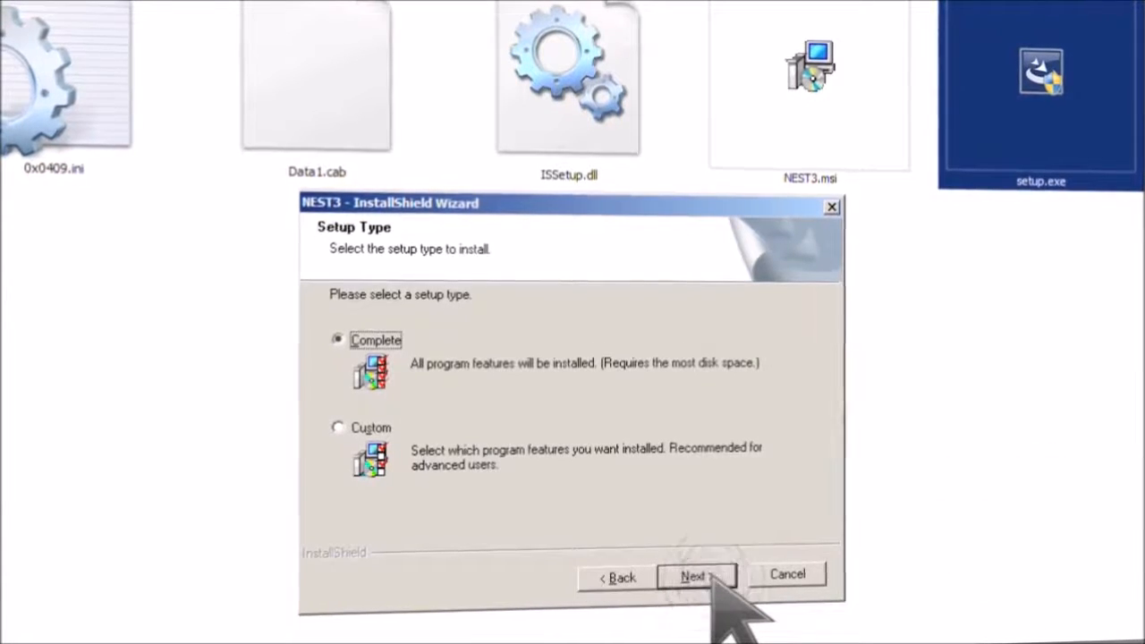
pyautogui.click(696, 575)
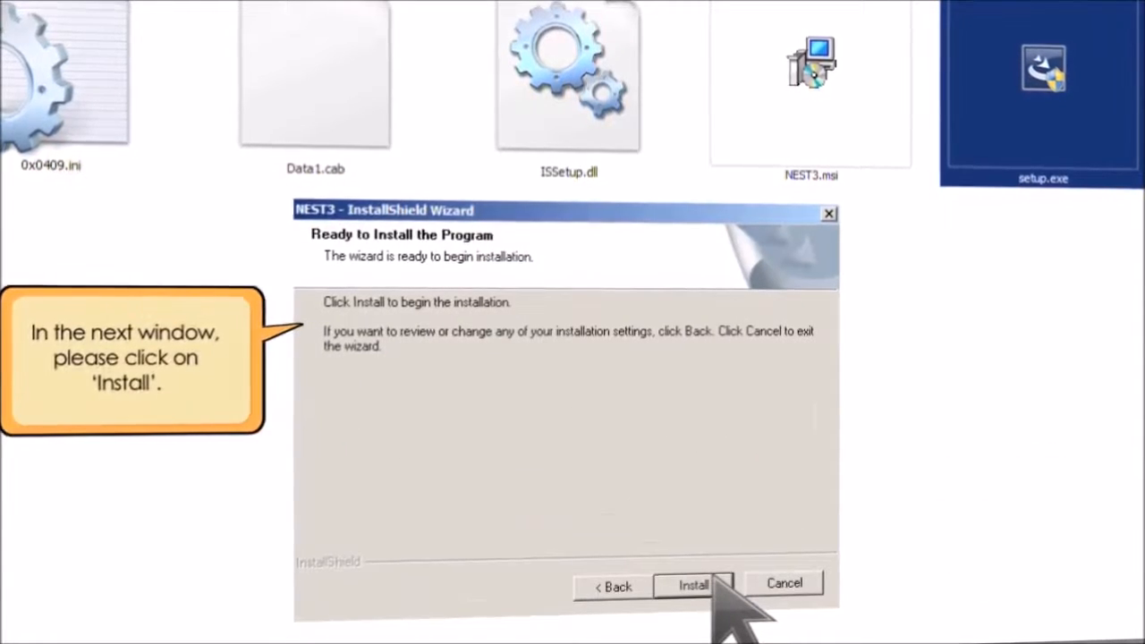
pyautogui.click(693, 584)
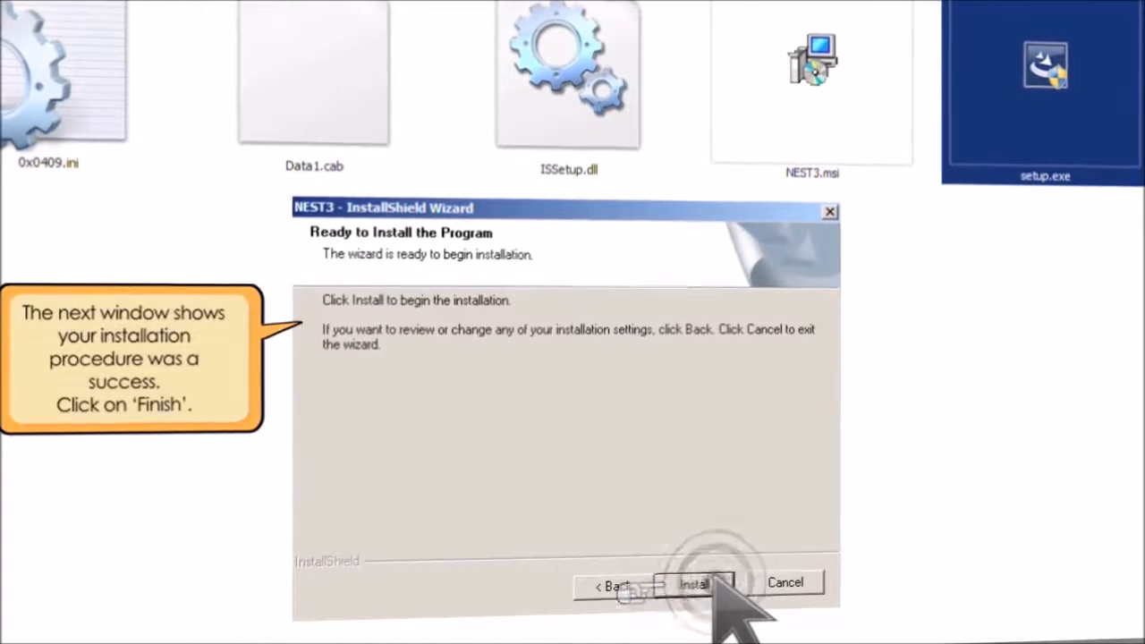
pyautogui.click(695, 582)
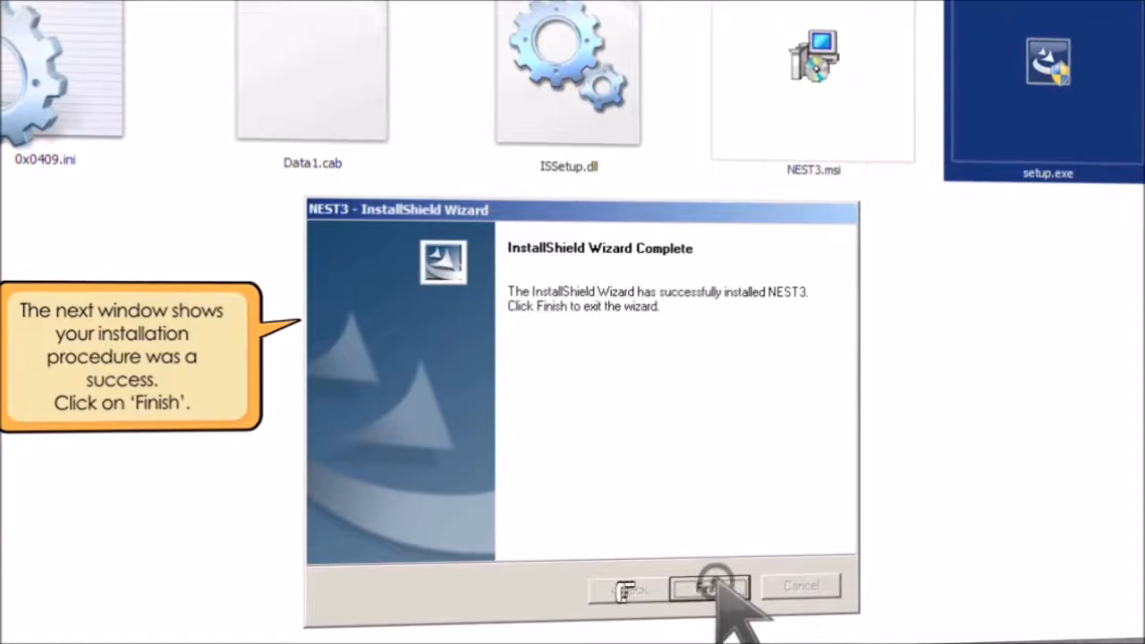
pyautogui.click(709, 588)
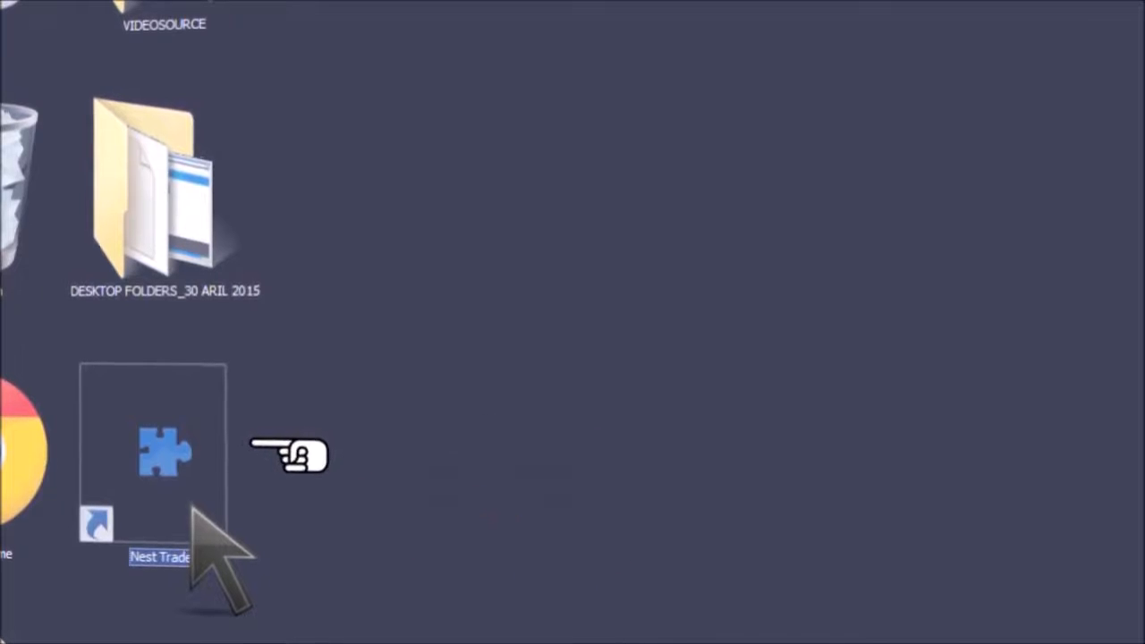
# Tick 'Run this program as an administrator' in the Nest Trader shortcut's Compatibility properties.
pyautogui.doubleClick(165, 456)
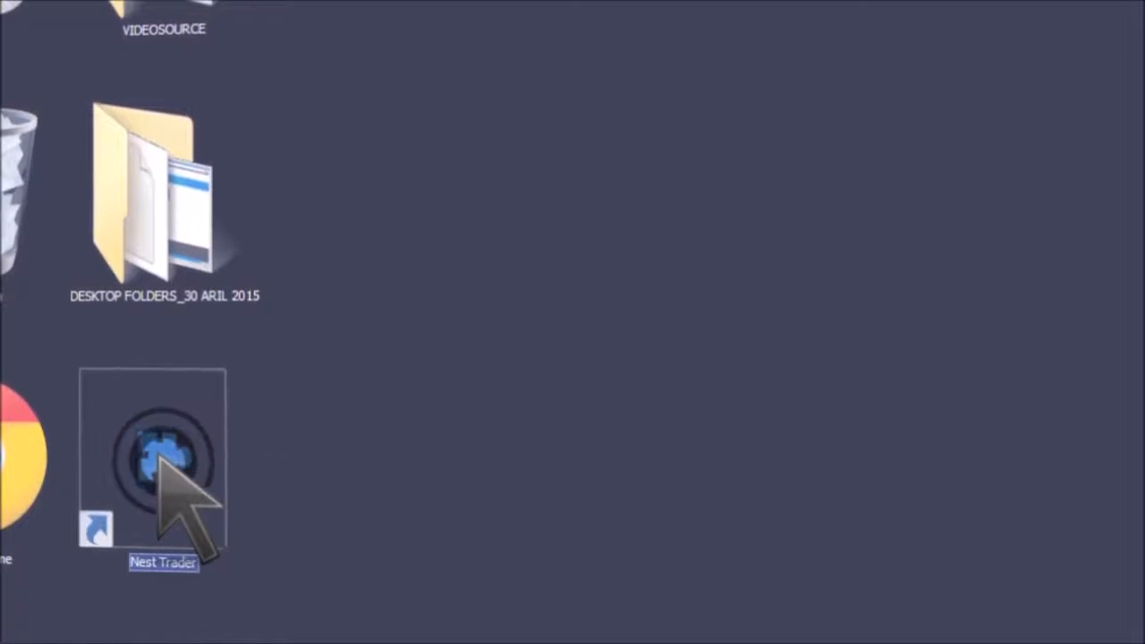
pyautogui.rightClick(166, 461)
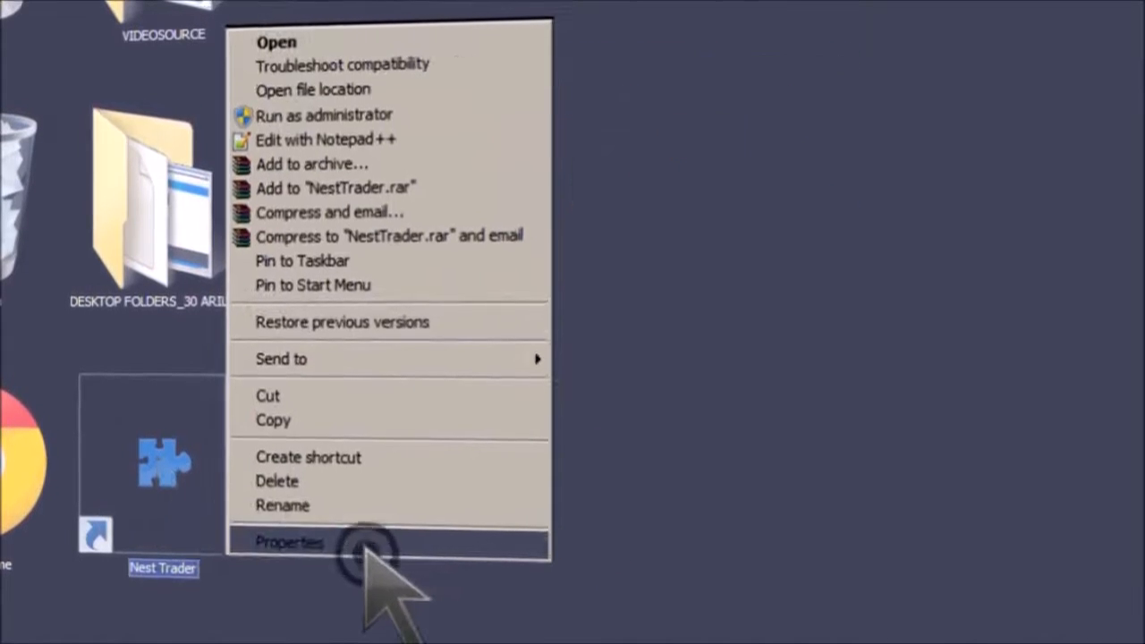
pyautogui.click(289, 542)
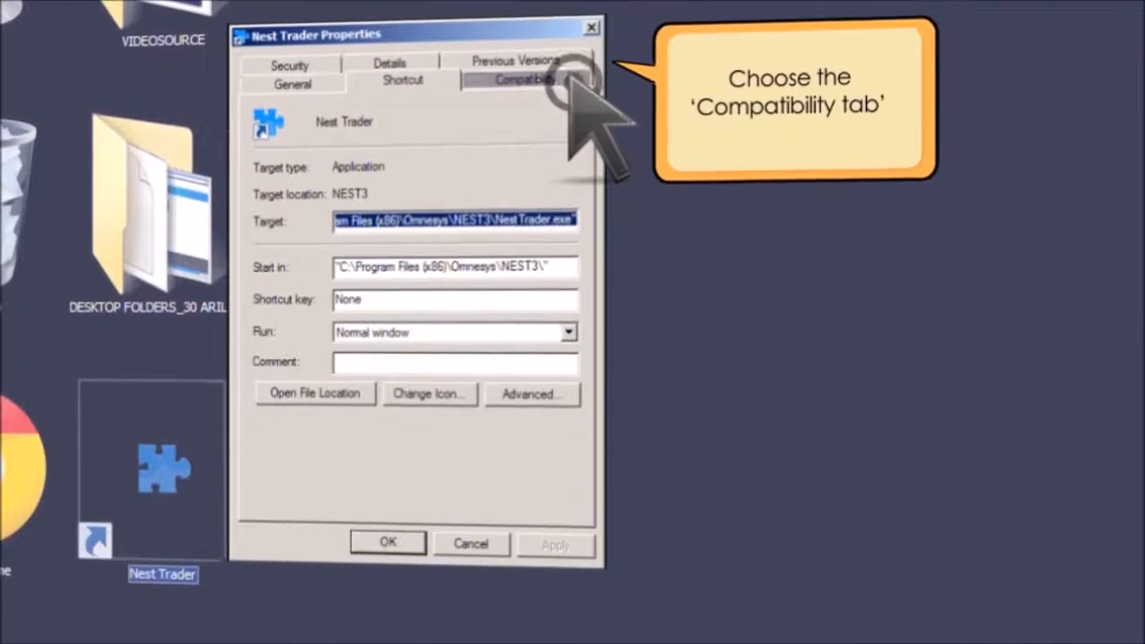
pyautogui.click(525, 79)
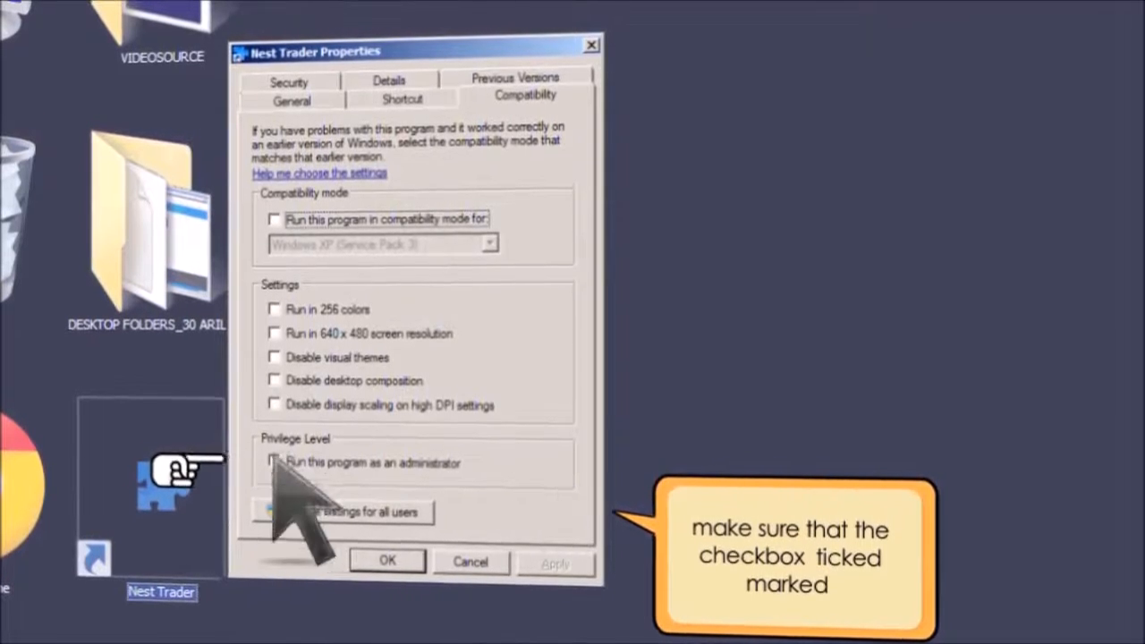
pyautogui.click(275, 467)
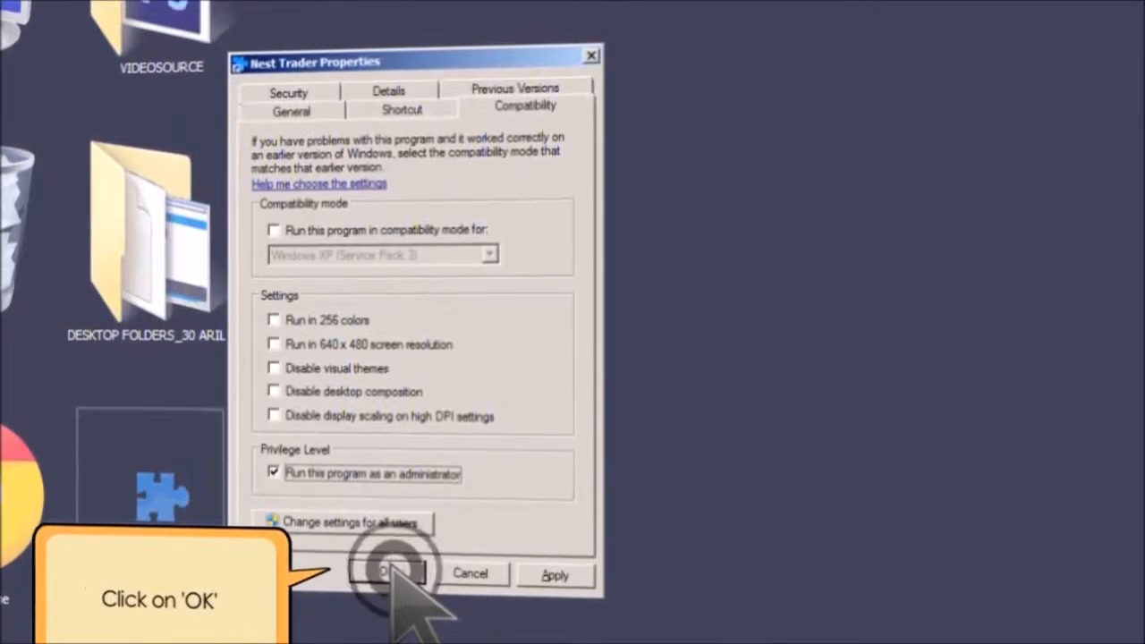
pyautogui.click(386, 574)
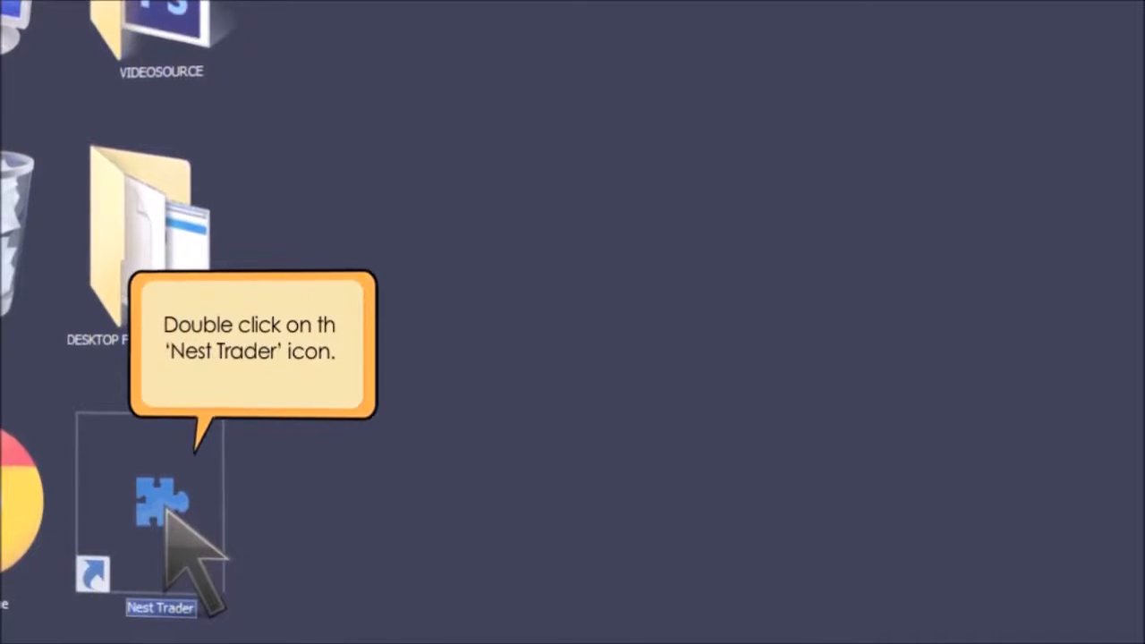
# Launch Nest Trader and log in with user name OSDDEMO1 and password.
pyautogui.doubleClick(161, 505)
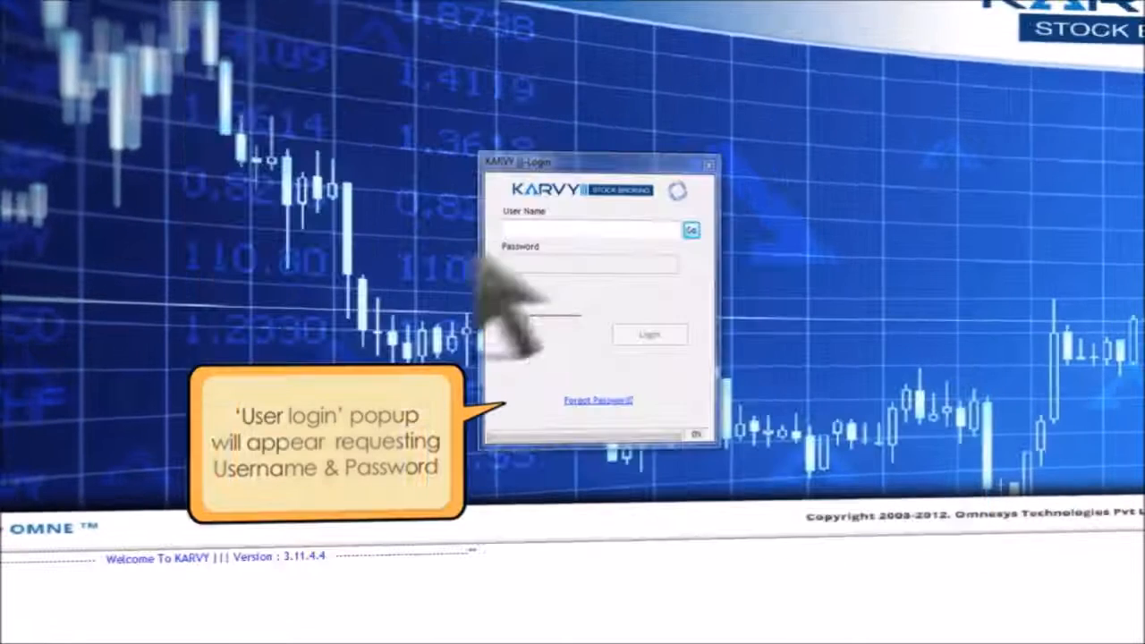
pyautogui.moveTo(528, 296)
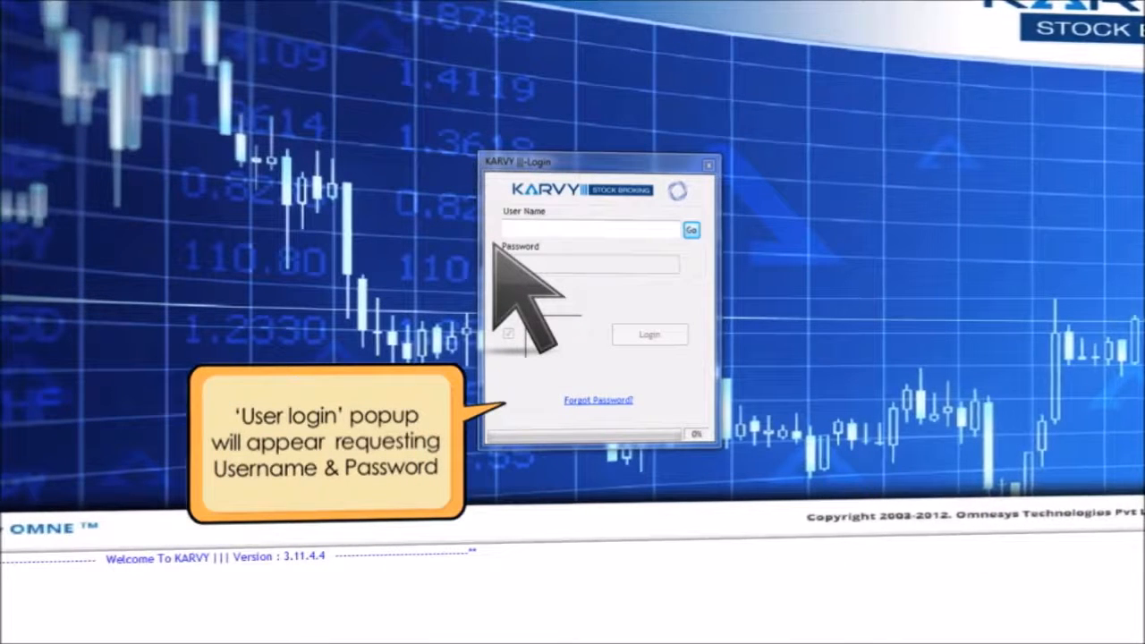
pyautogui.write('OSDDEMO1')
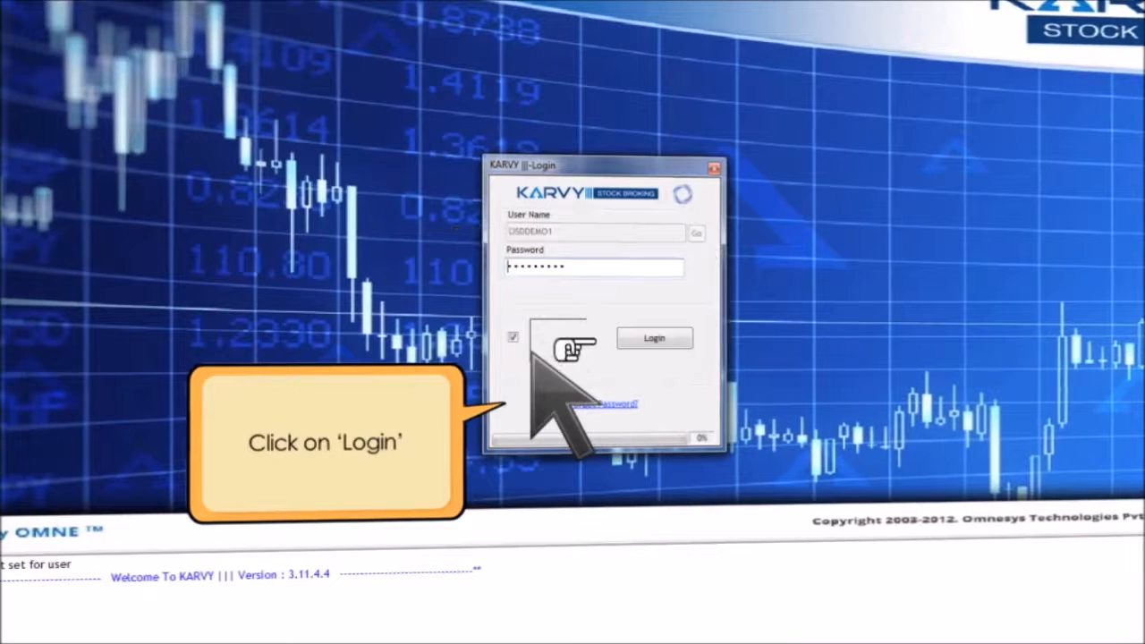
pyautogui.click(654, 339)
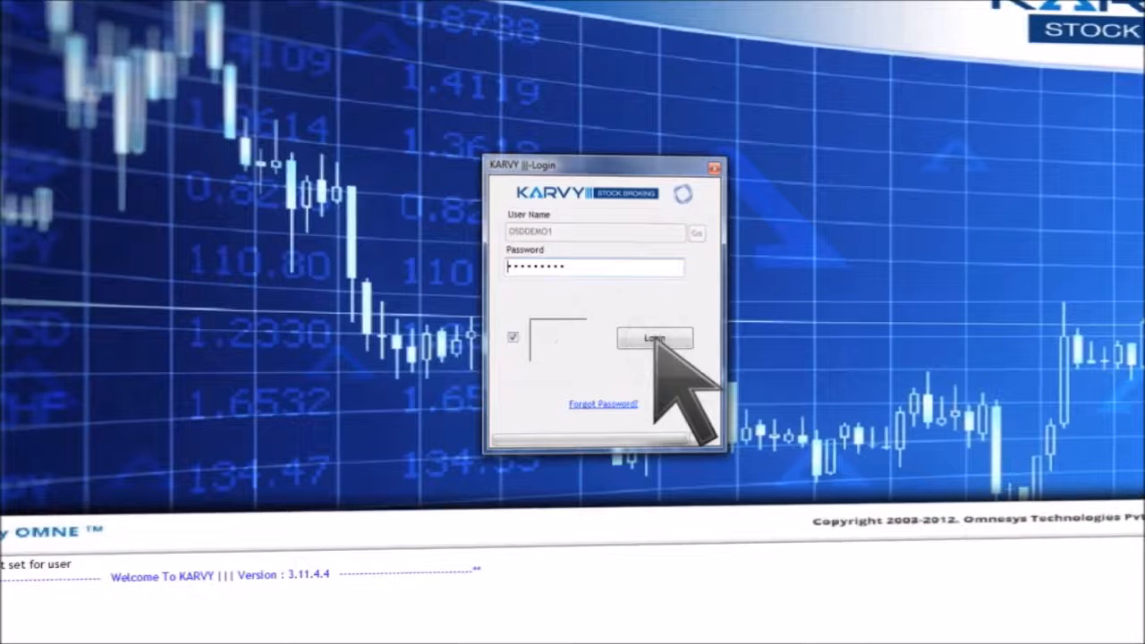
pyautogui.click(654, 339)
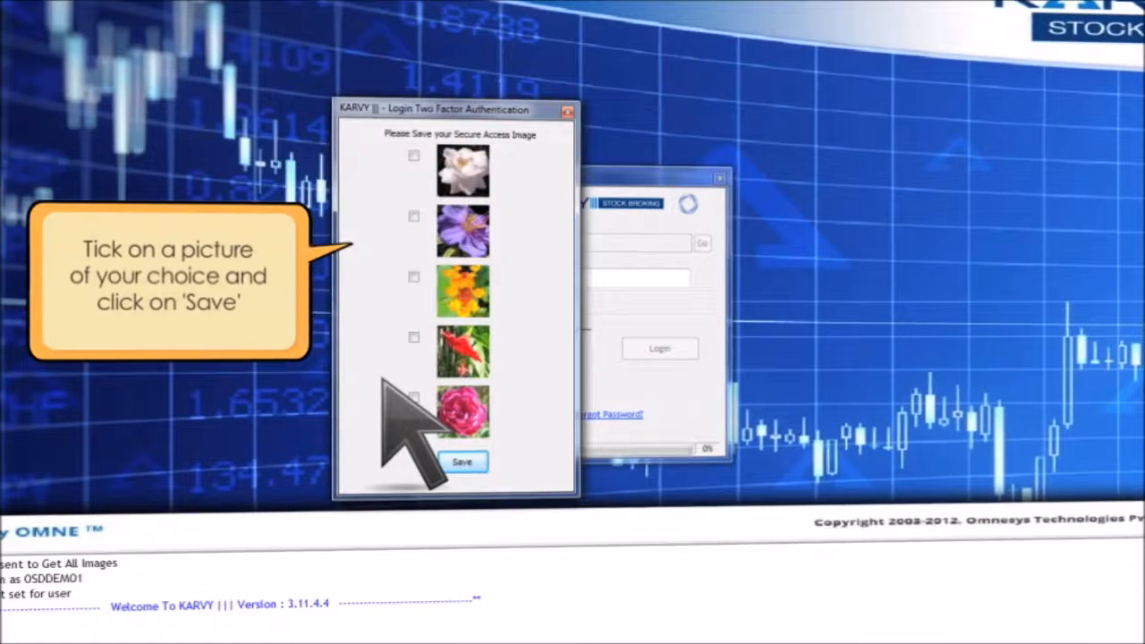
pyautogui.click(414, 156)
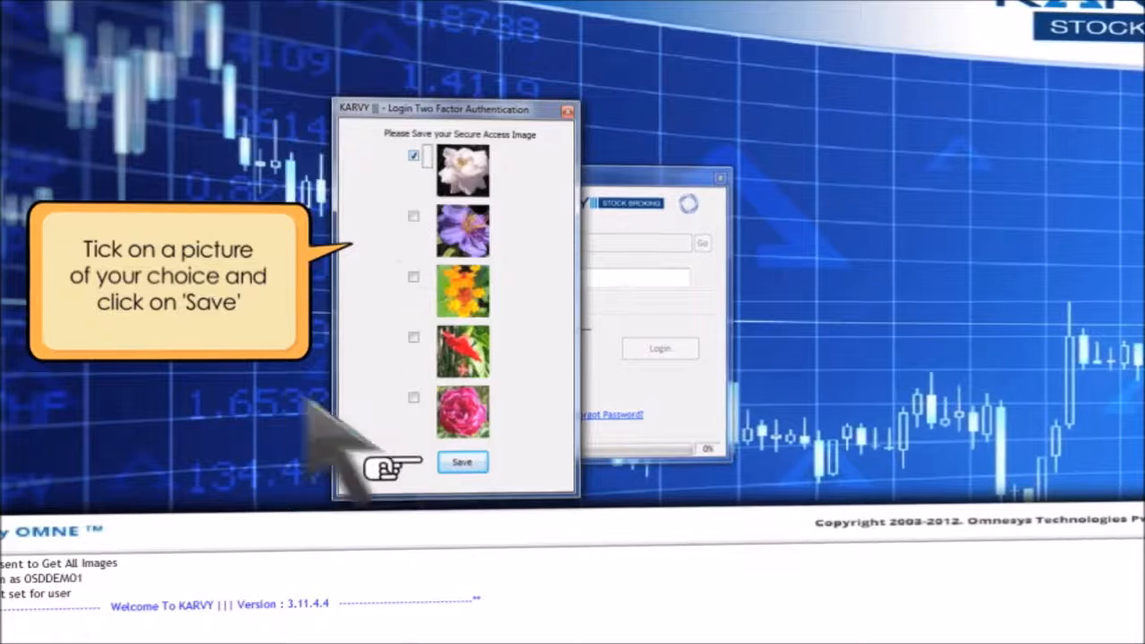
pyautogui.click(462, 463)
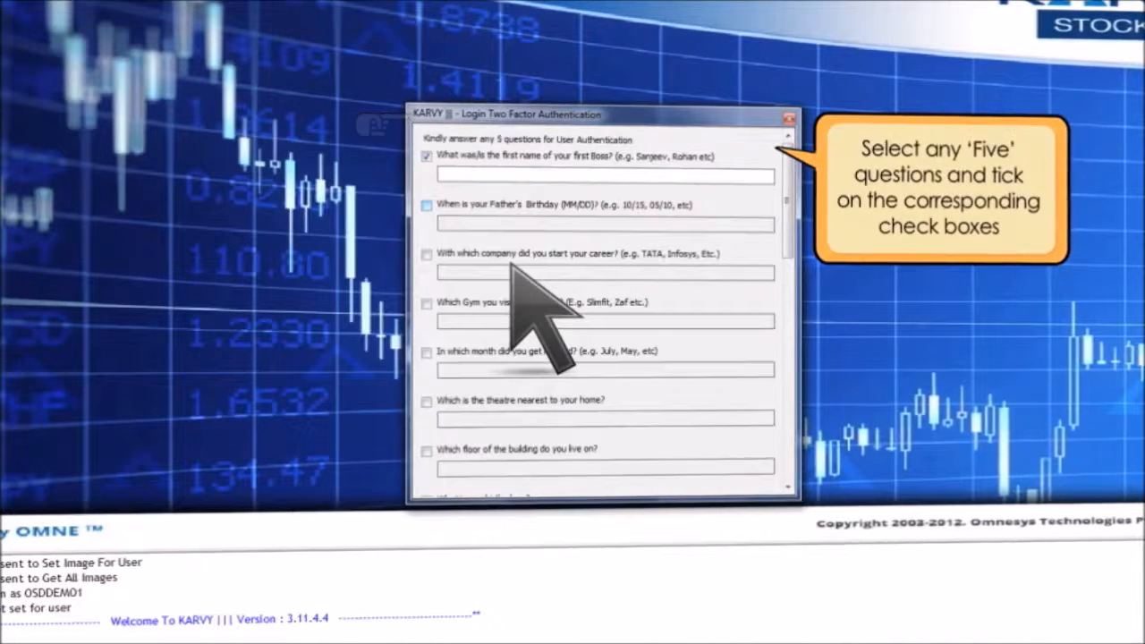
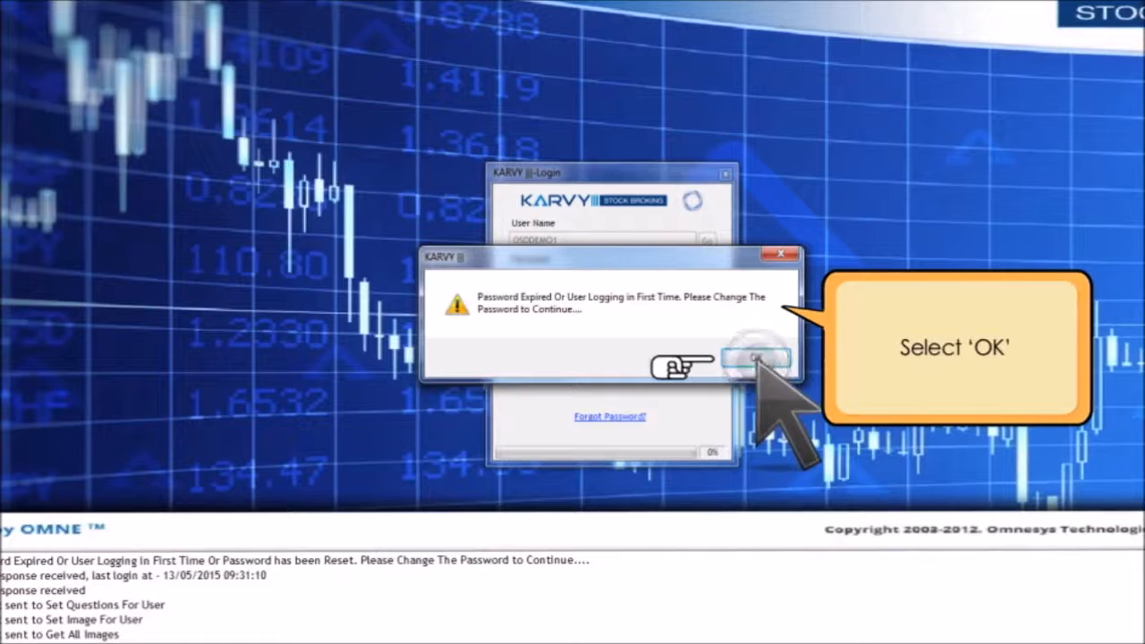
# Change the expired login password to a new one and acknowledge the success message.
pyautogui.click(756, 359)
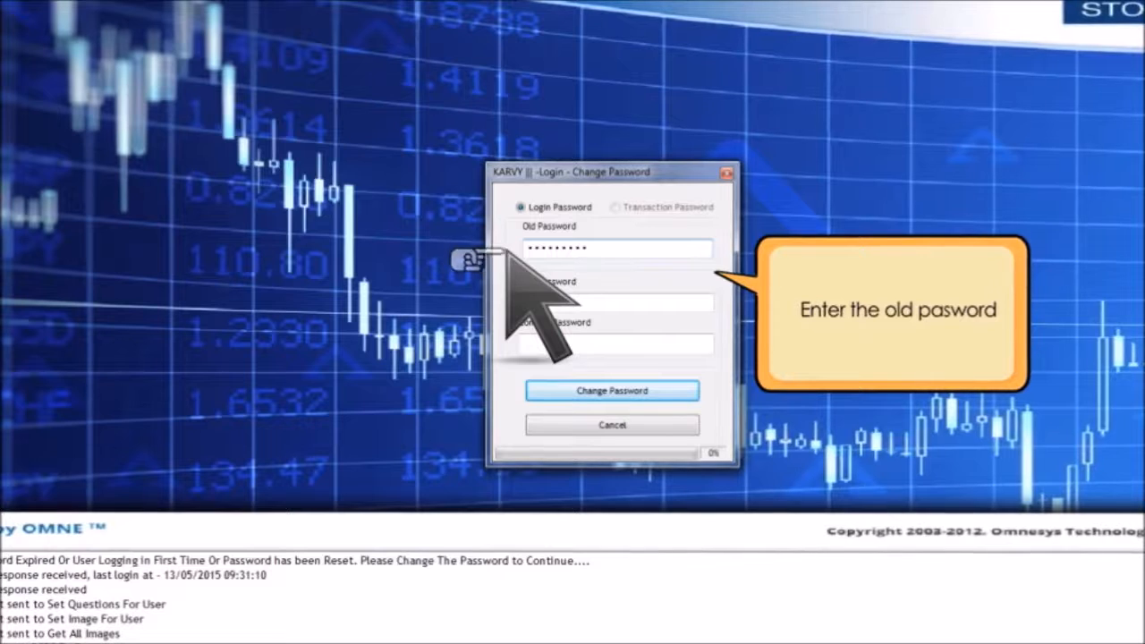
pyautogui.write('••••')
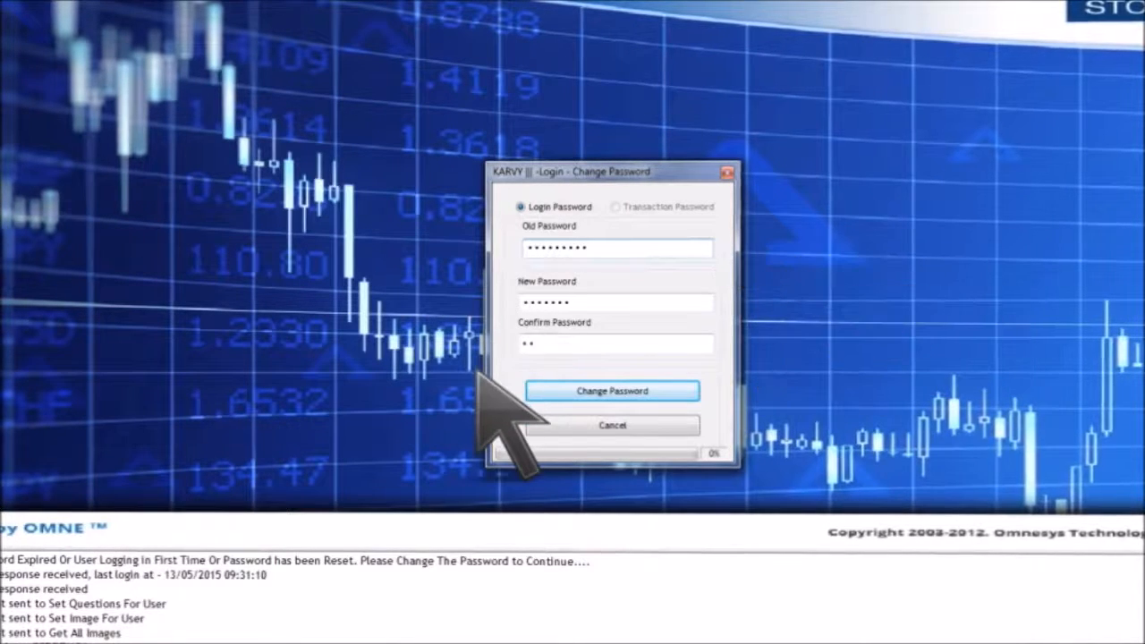
pyautogui.click(612, 391)
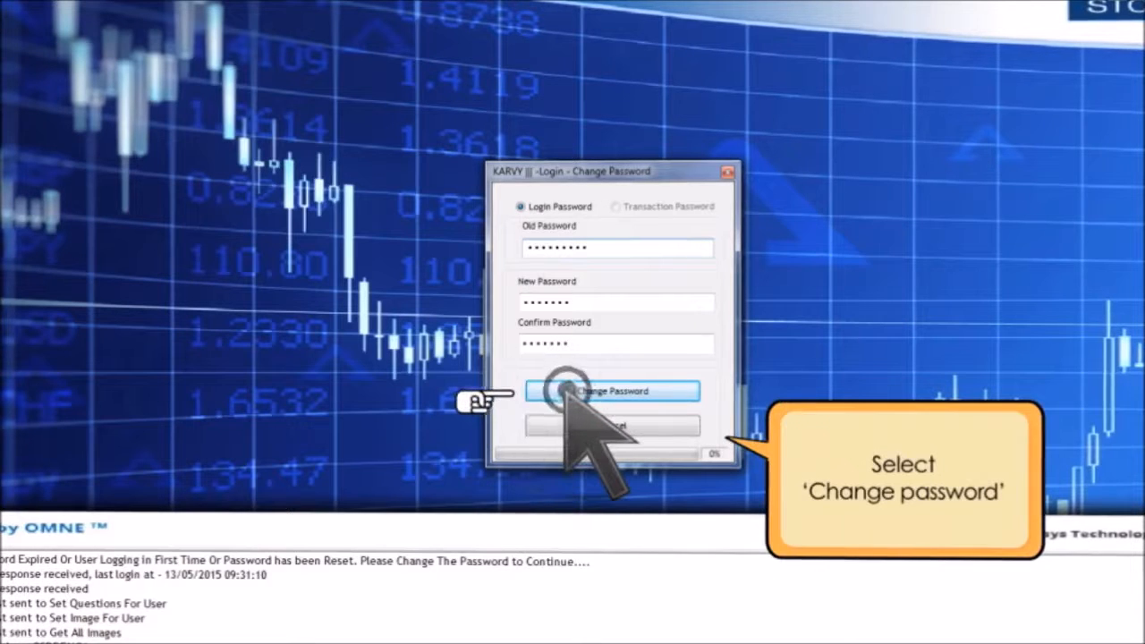
pyautogui.click(613, 391)
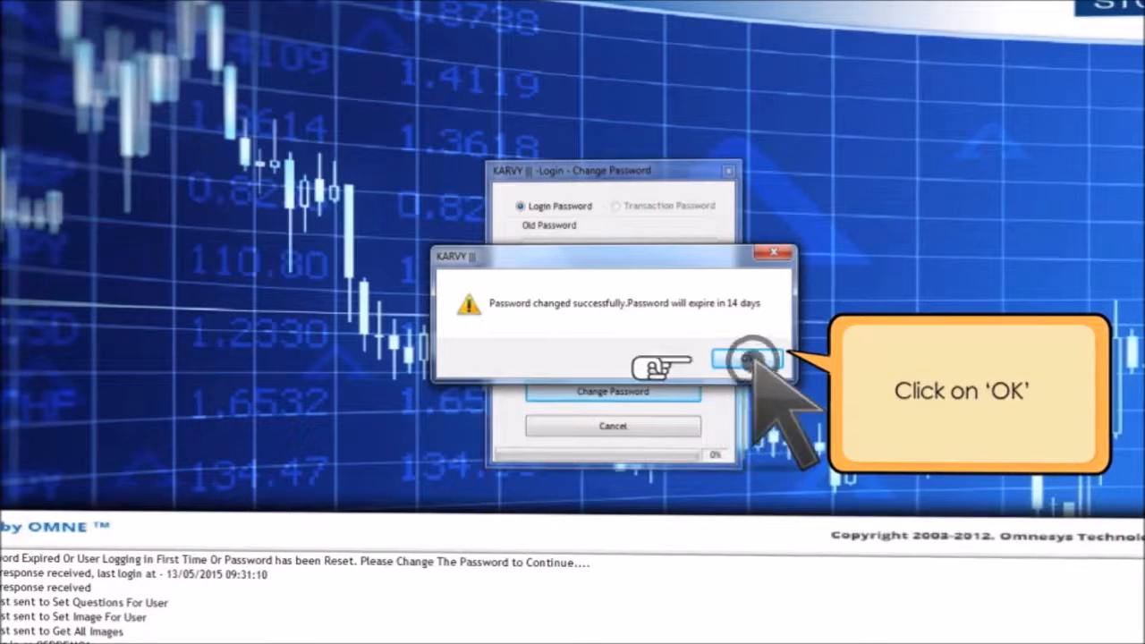
pyautogui.click(748, 359)
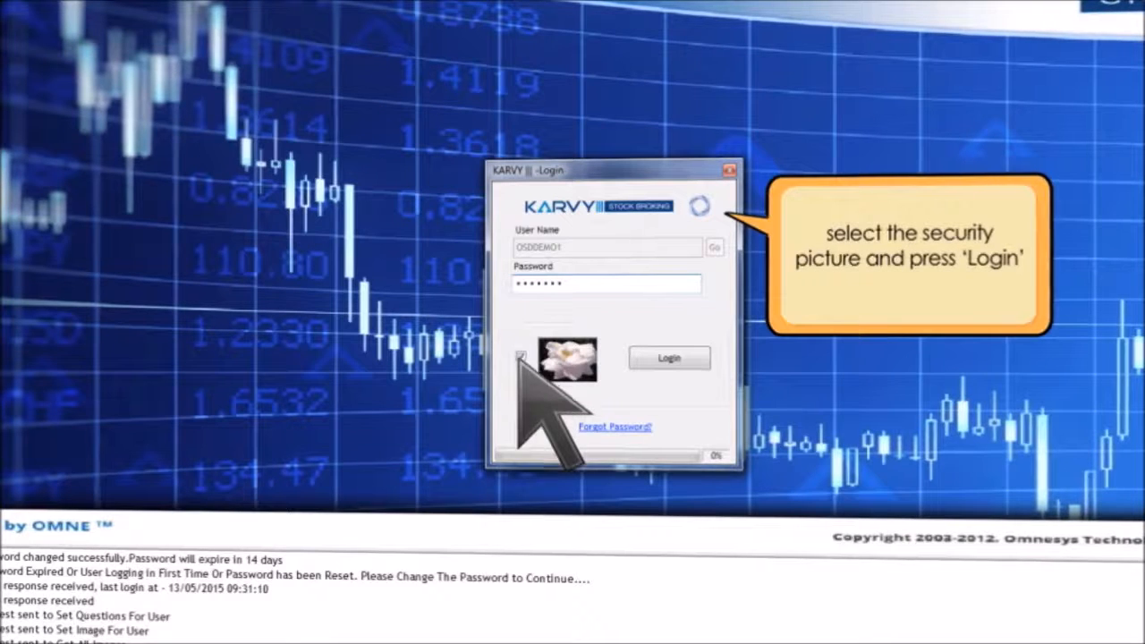
# Confirm the white flower picture, submit two security answers, and continue past scrip download.
pyautogui.click(669, 358)
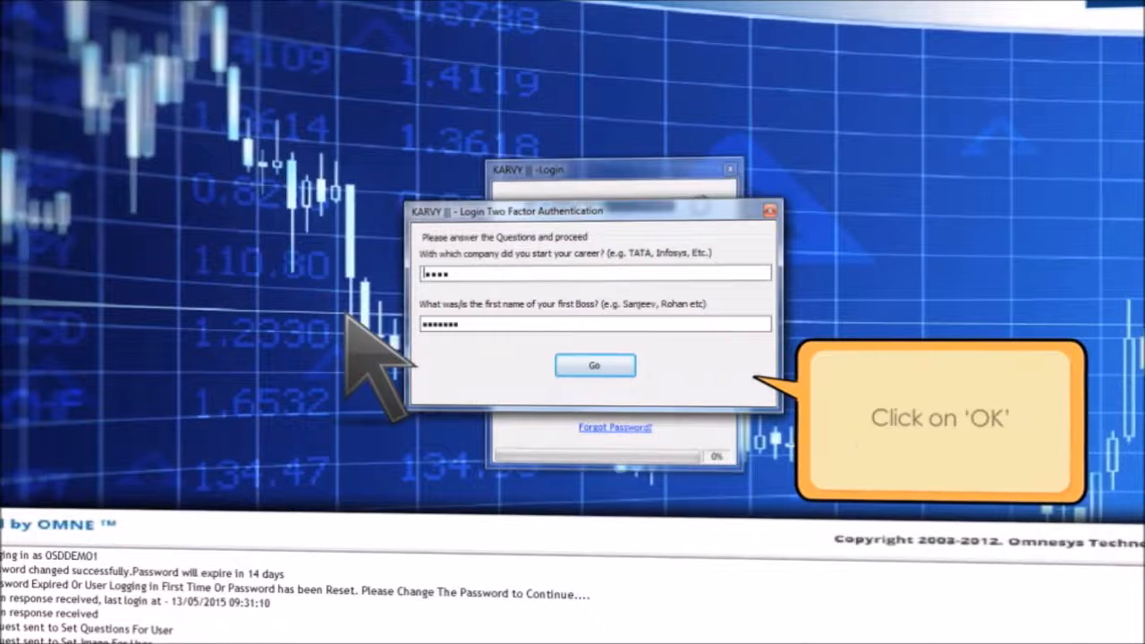
pyautogui.click(594, 365)
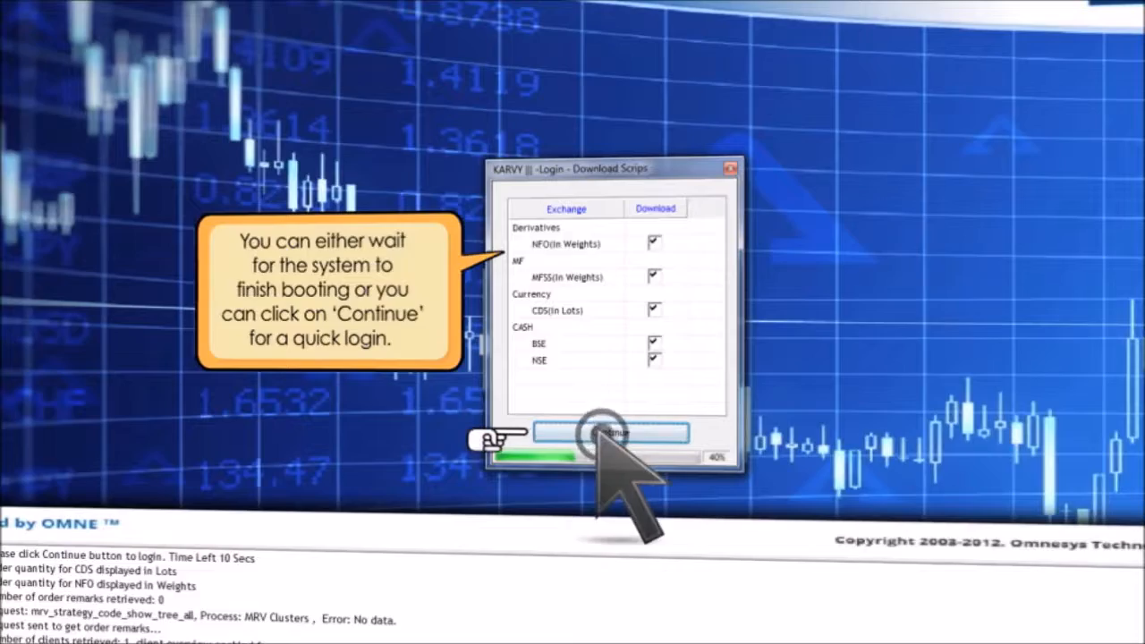
pyautogui.click(613, 434)
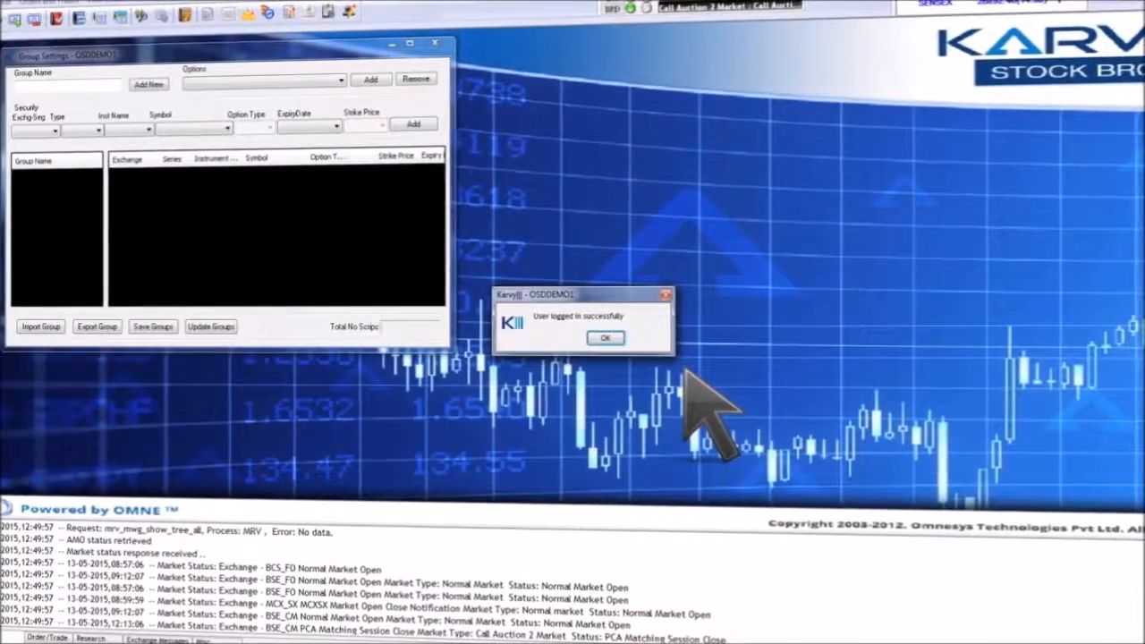